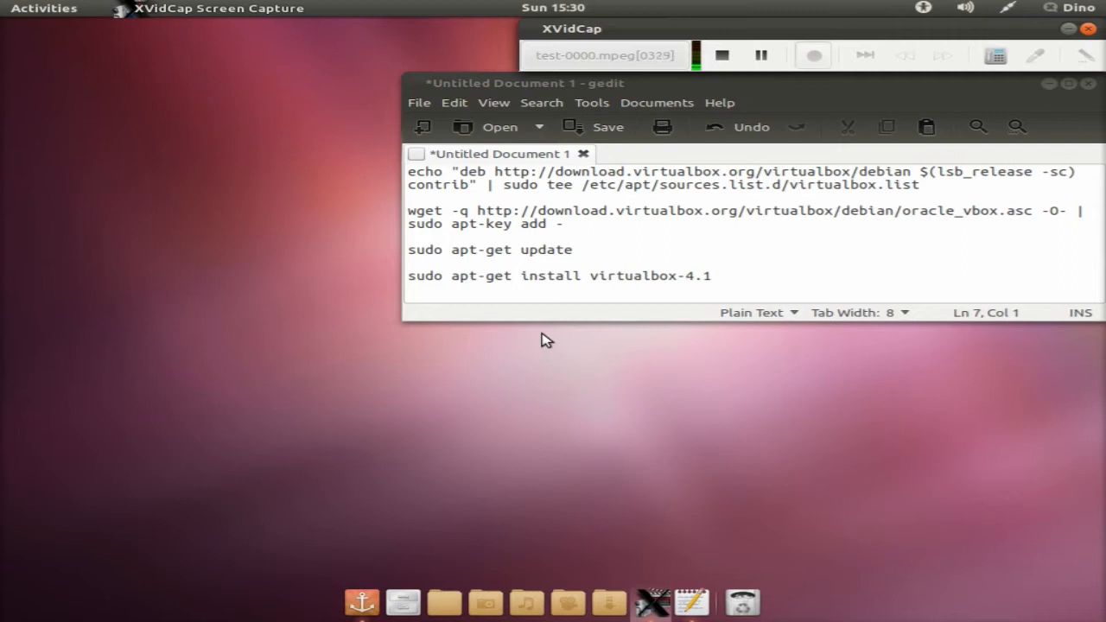
Open a new terminal window alongside the gedit command notes.
key("ctrl+alt+t")
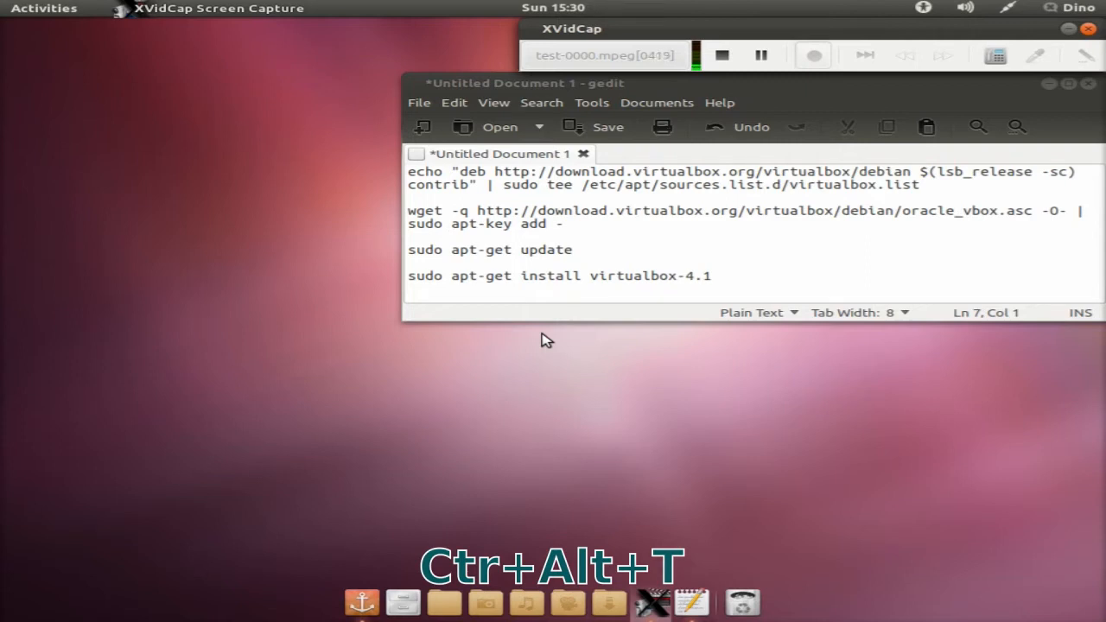
key("ctrl+alt+t")
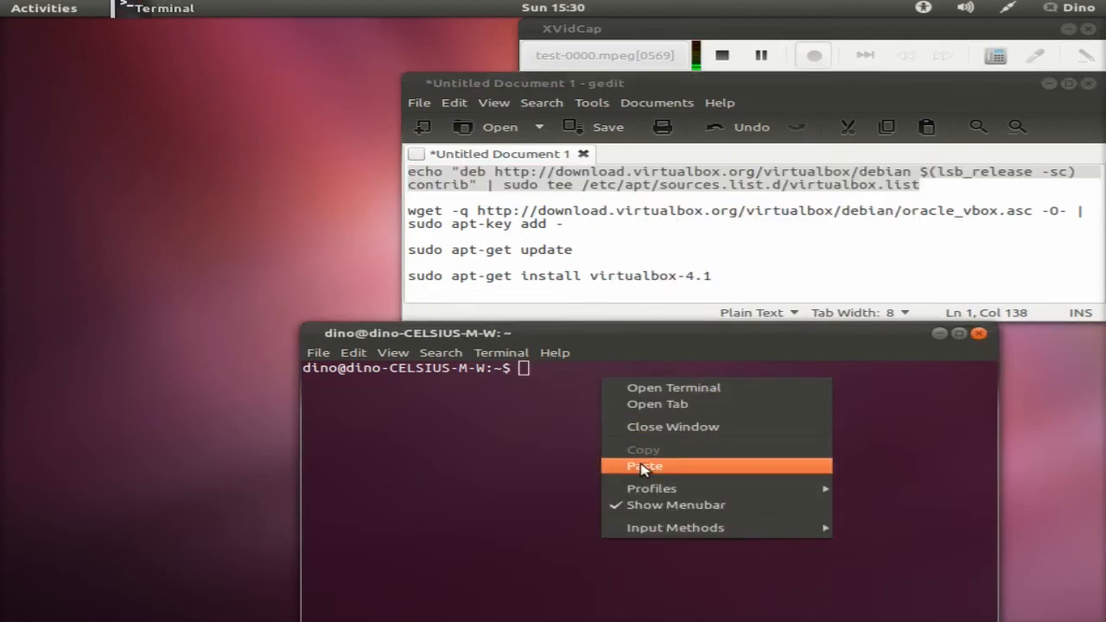
Run the VirtualBox repository echo command with sudo password, then select the wget key command.
left_click(644, 466)
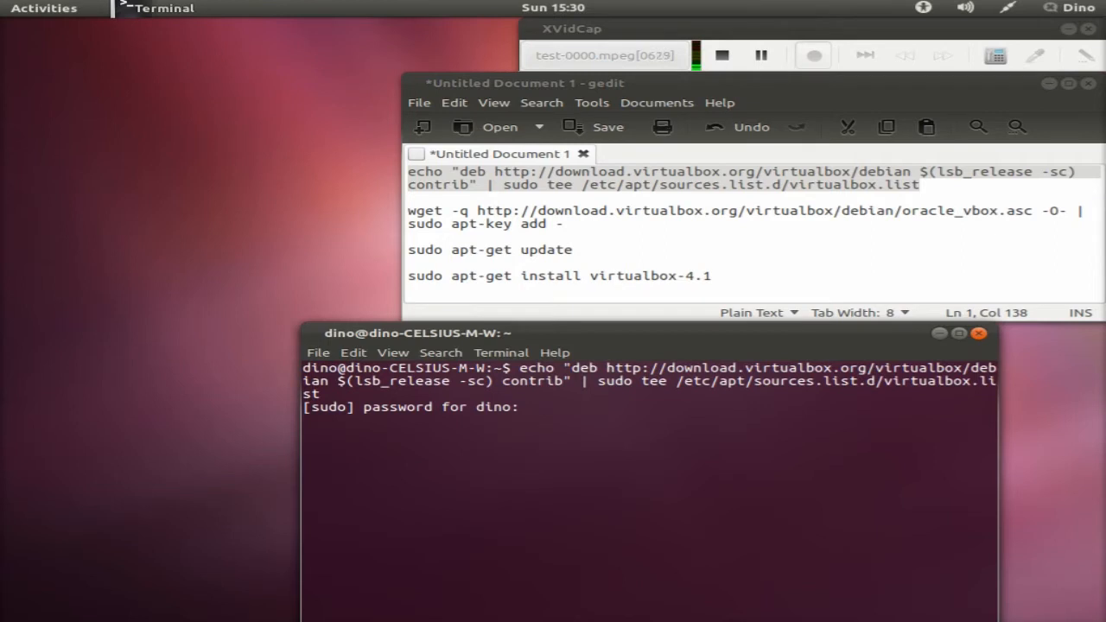
key("Return")
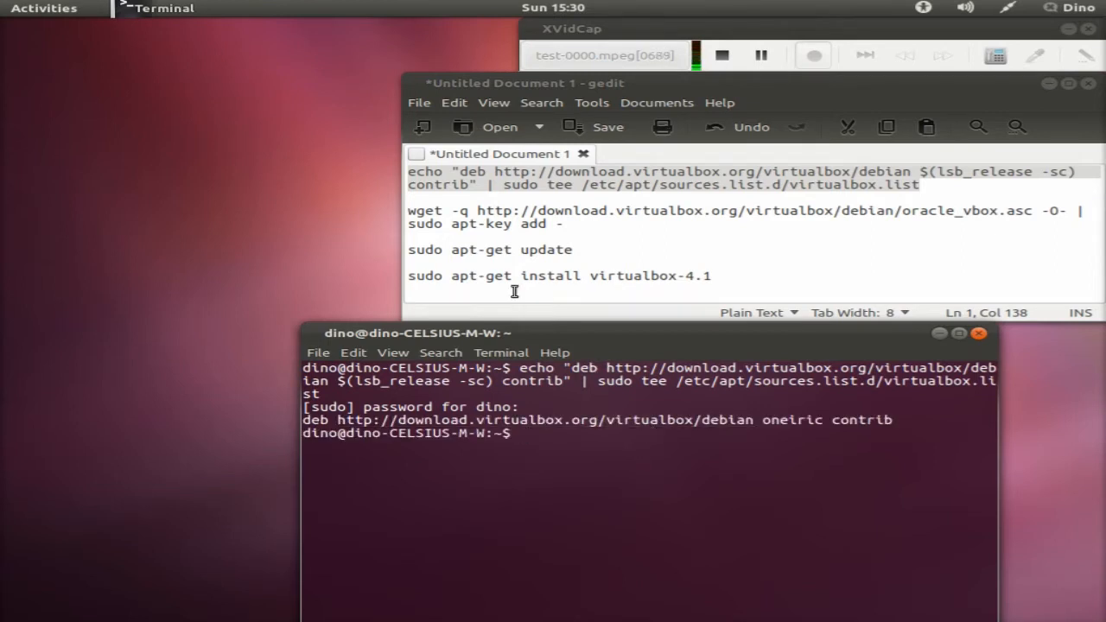
left_click_drag(407, 210, 564, 224)
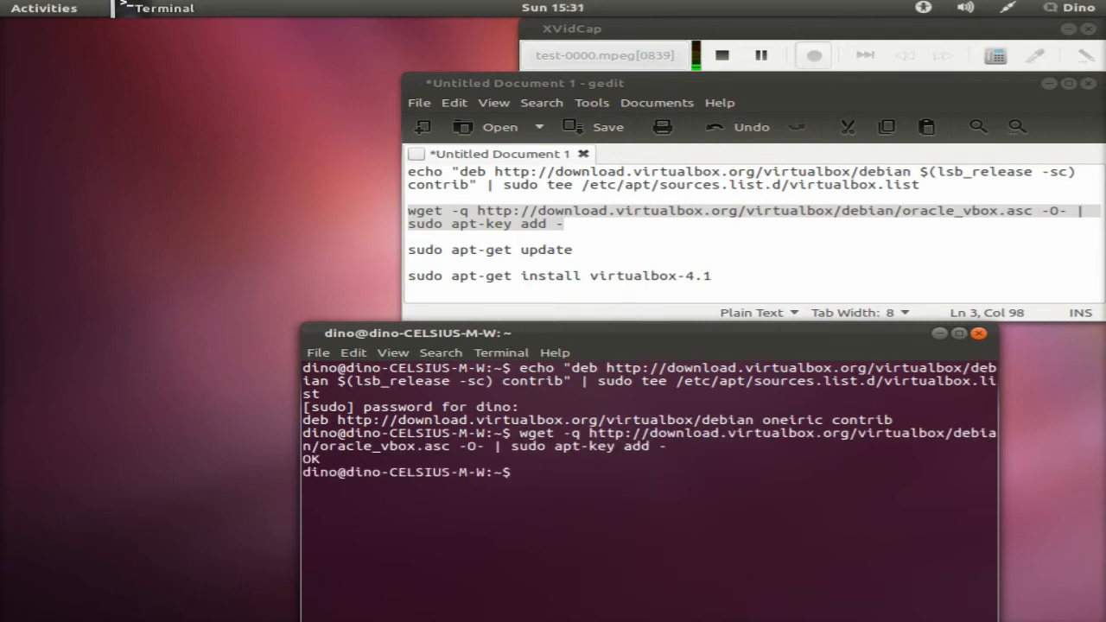
Run 'sudo apt-get update', then start the virtualbox-4.1 install command.
double_click(490, 249)
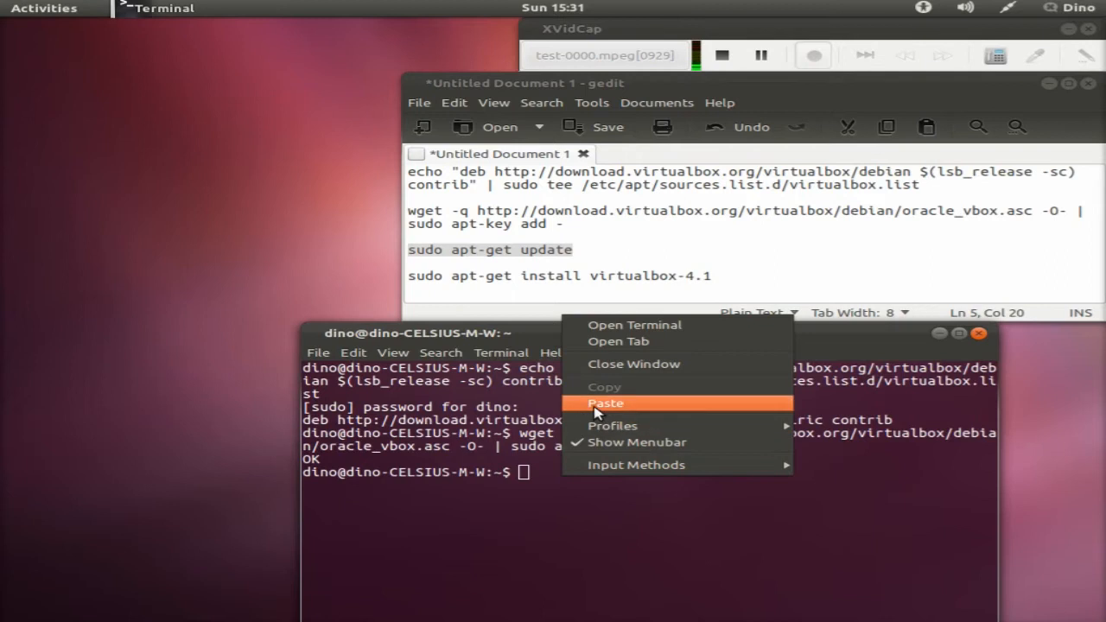
left_click(605, 403)
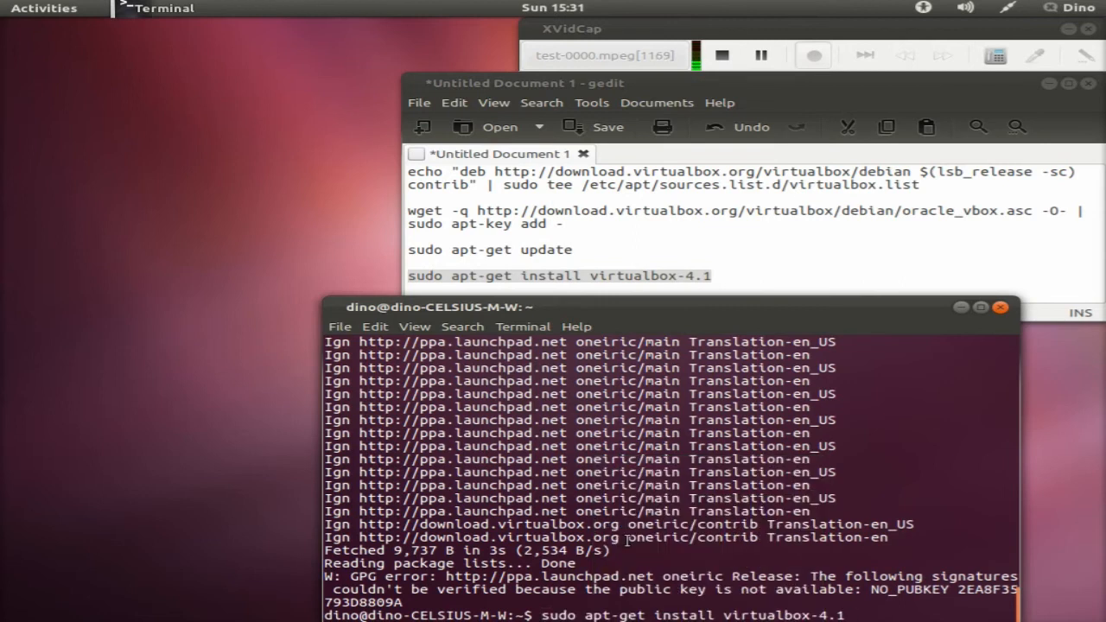
key("Return")
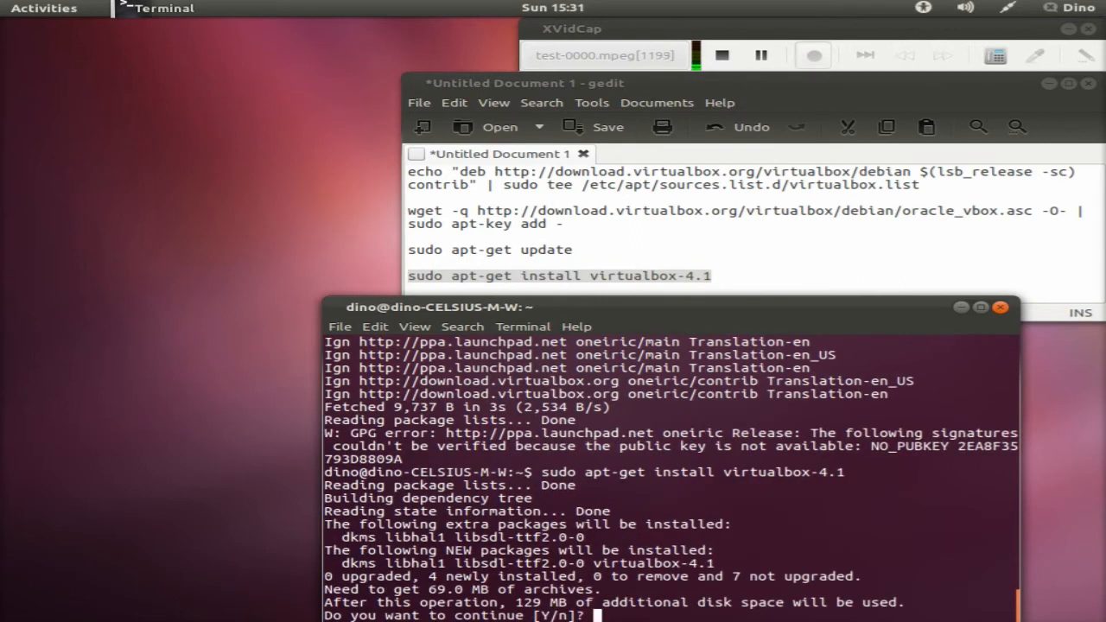
Answer y at the [Y/n] prompt and let virtualbox-4.1 finish installing.
type("y")
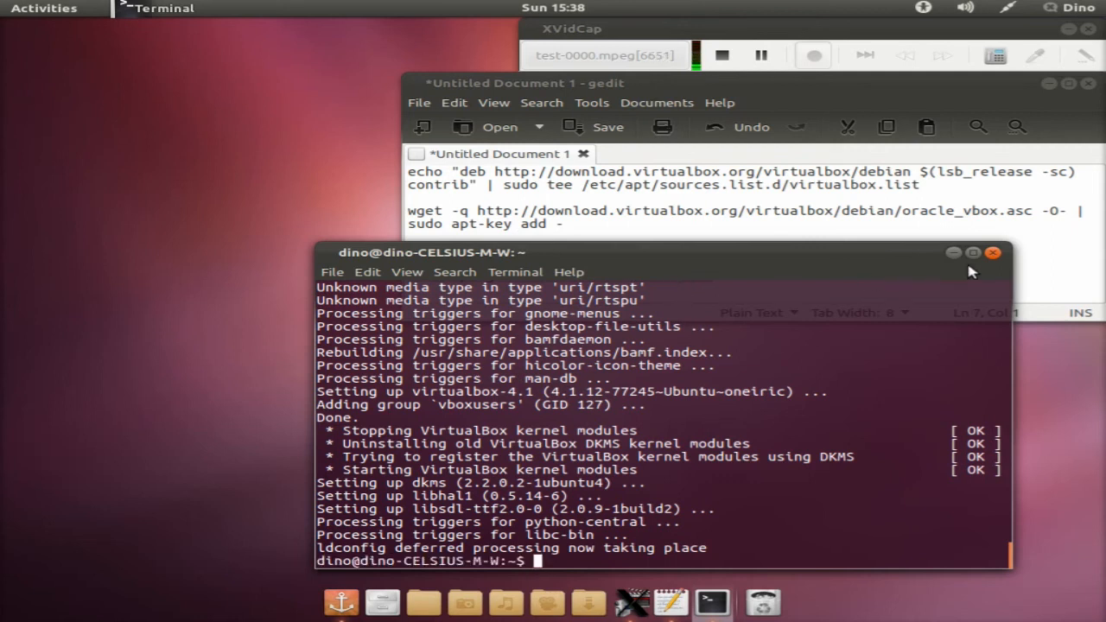
Close the terminal and search 'virt' in Activities to launch VirtualBox.
left_click(992, 252)
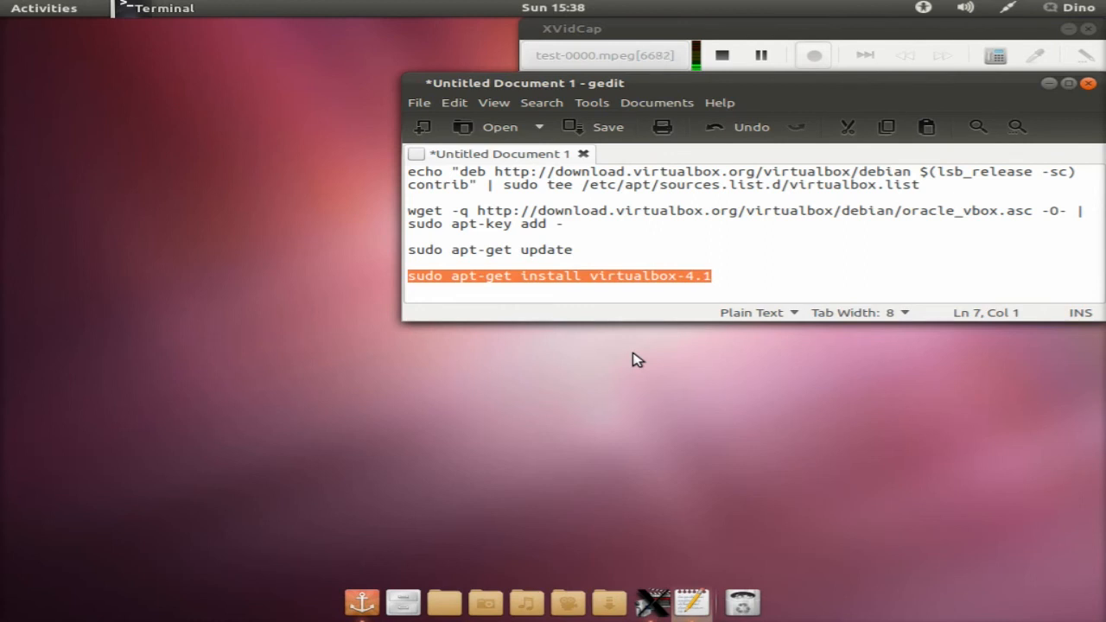
left_click(43, 8)
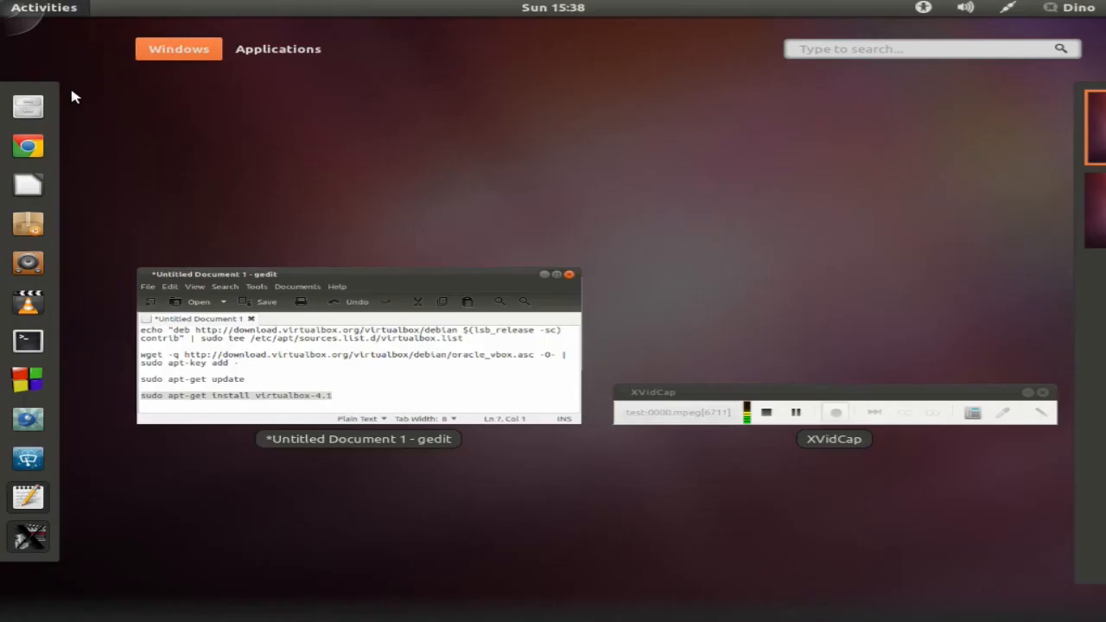
mouse_move(845, 53)
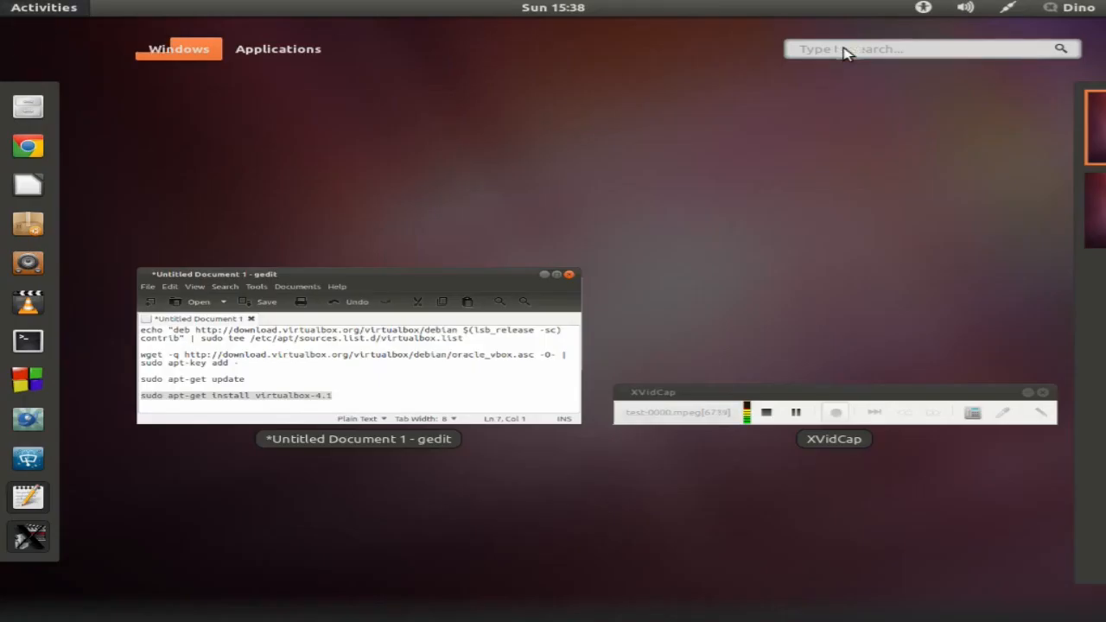
type("virt")
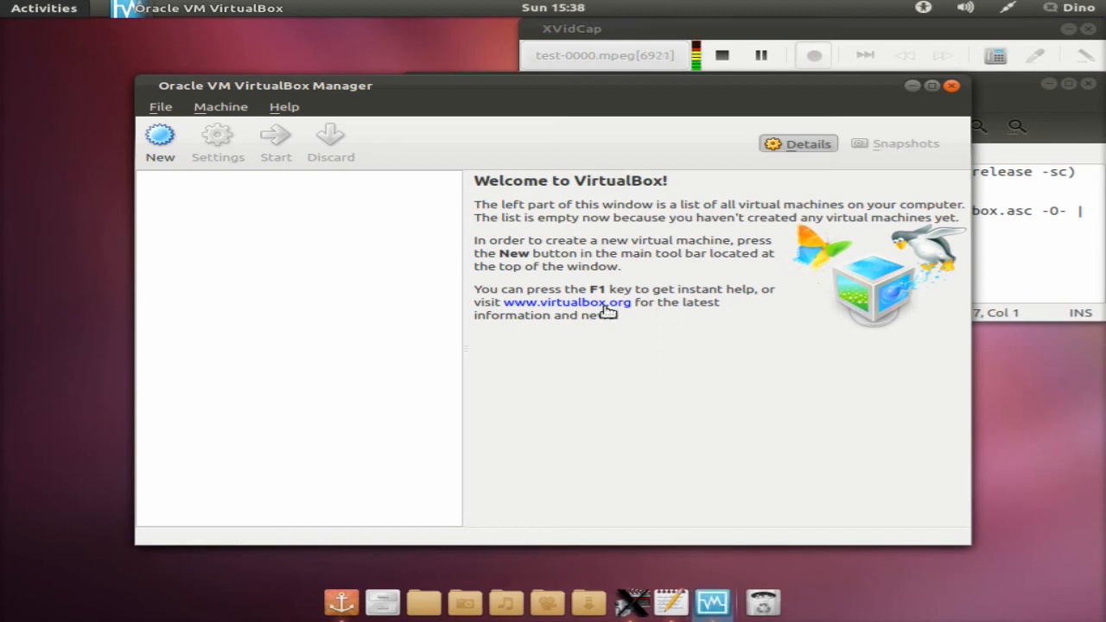
mouse_move(589, 275)
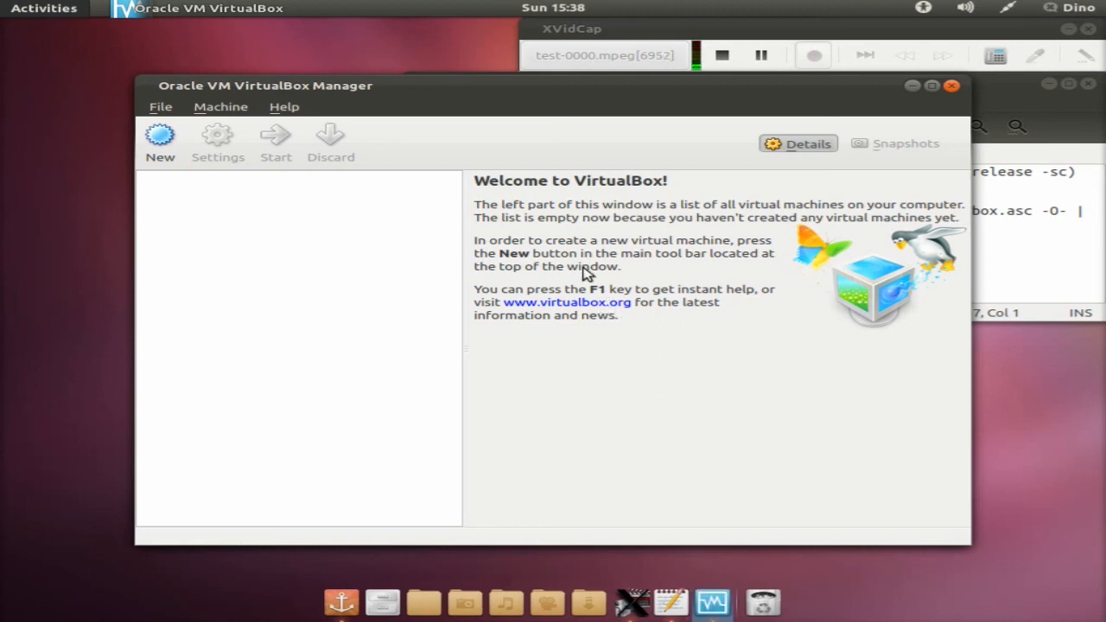